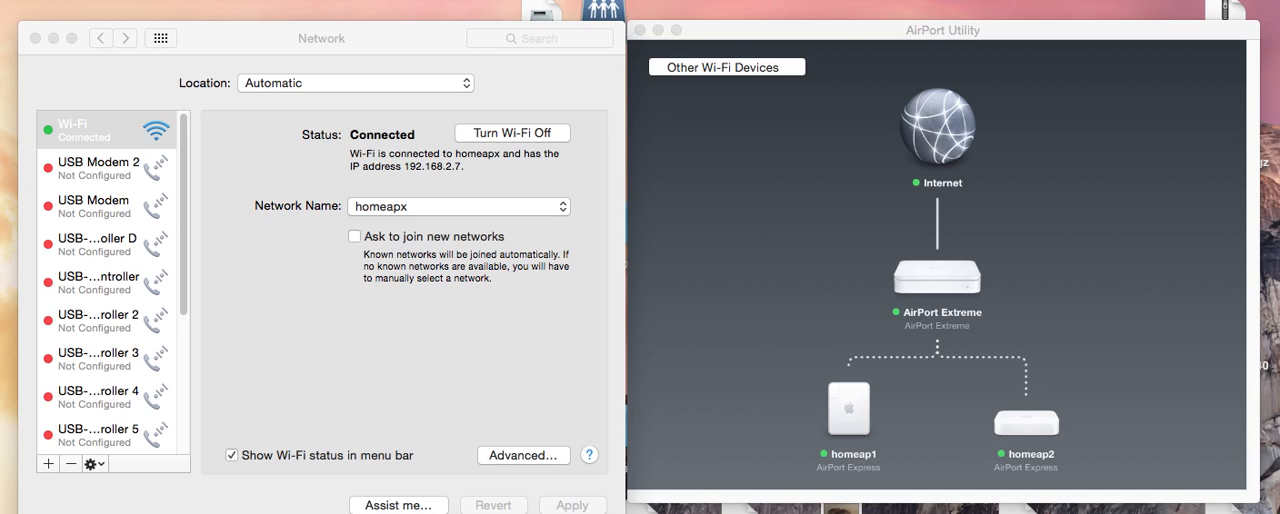
mouse_move(156, 104)
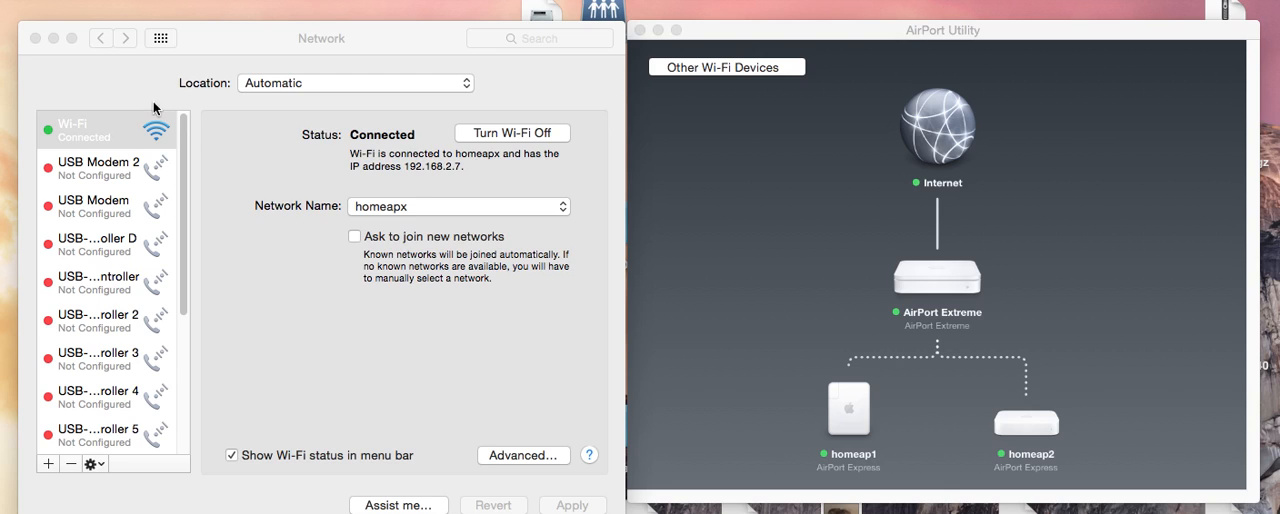
mouse_move(204, 90)
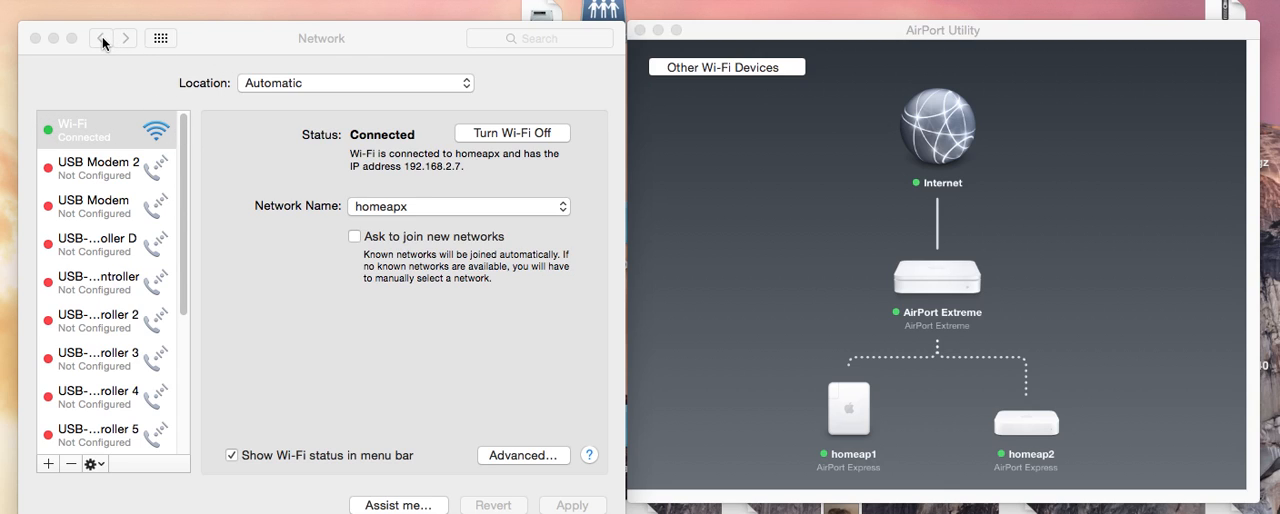
- Show the AirPort Extreme's details: network homeapx, LAN IP 192.168.2.1 and wireless clients
click(100, 42)
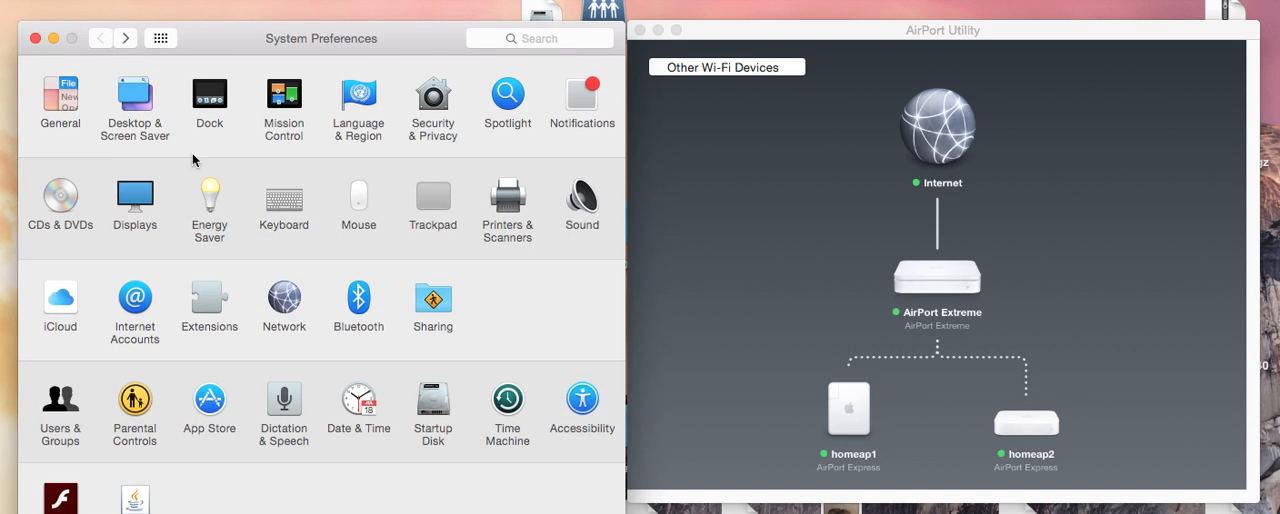
mouse_move(340, 254)
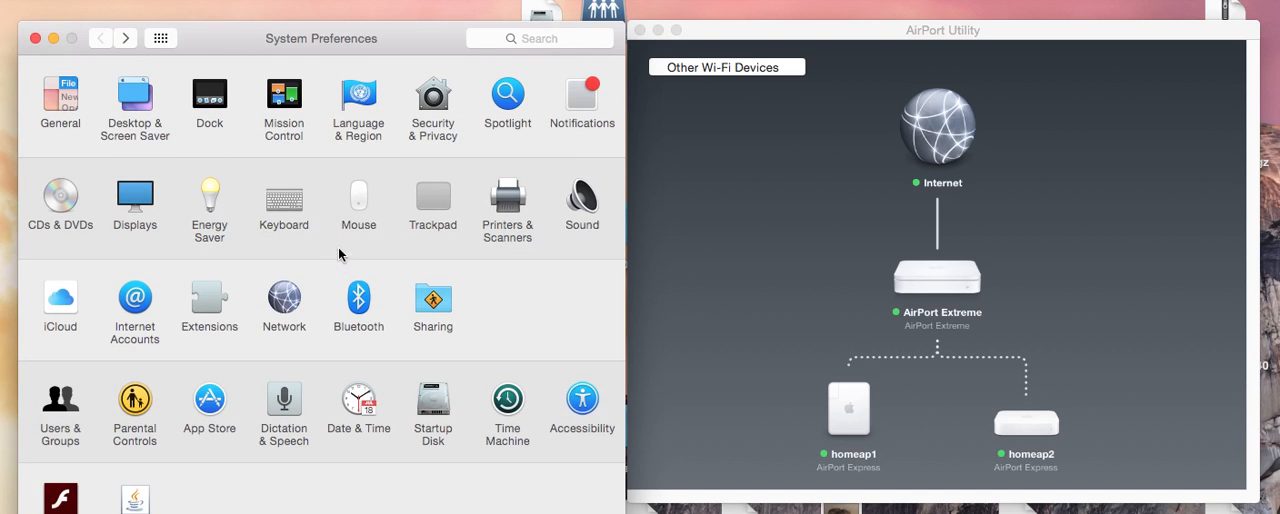
click(284, 300)
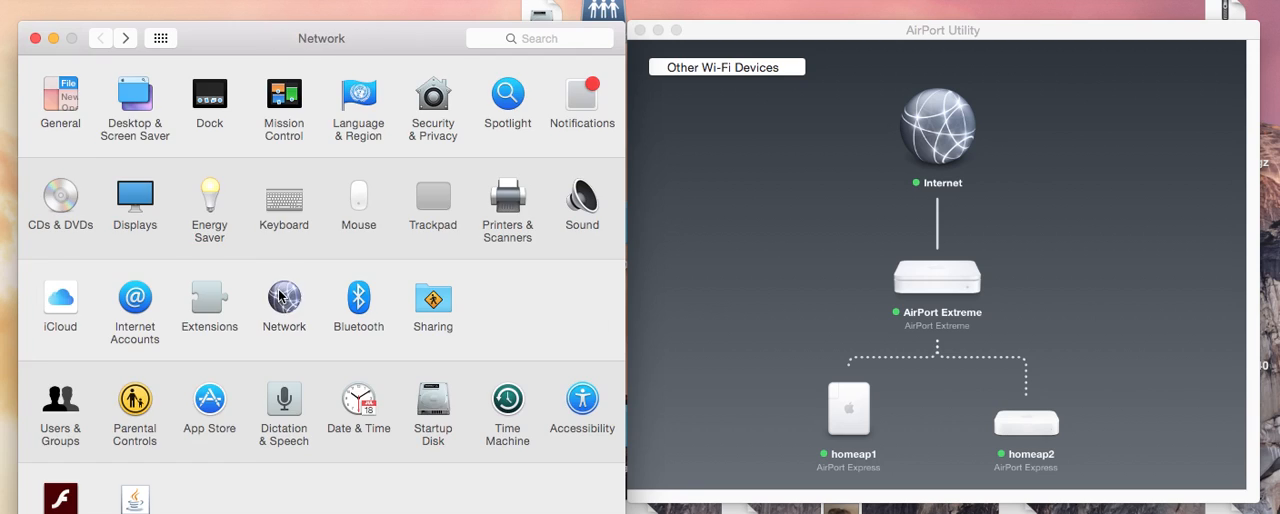
click(284, 298)
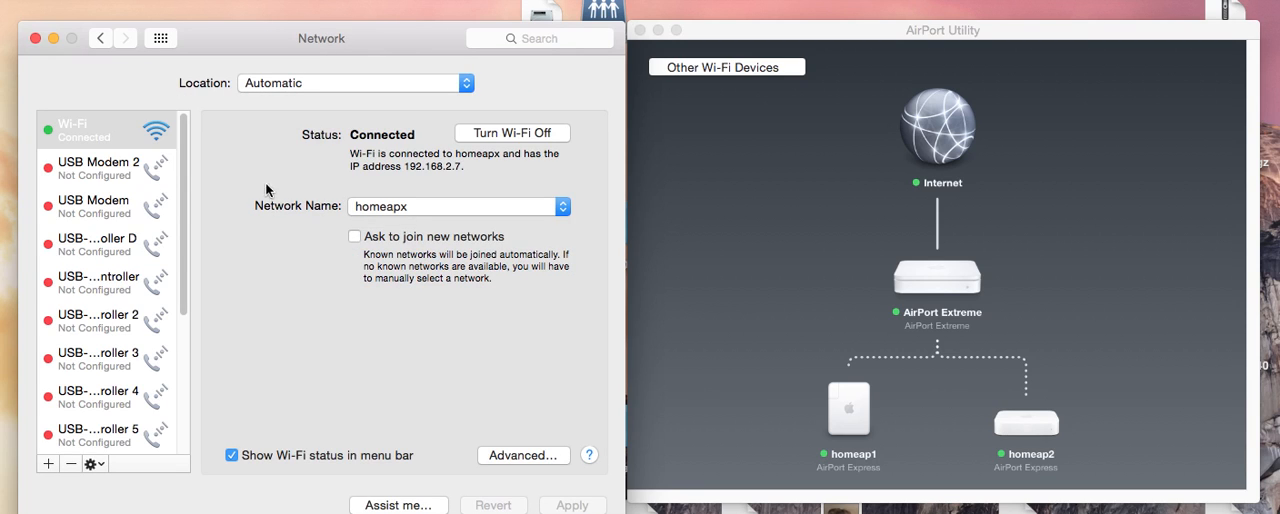
mouse_move(160, 128)
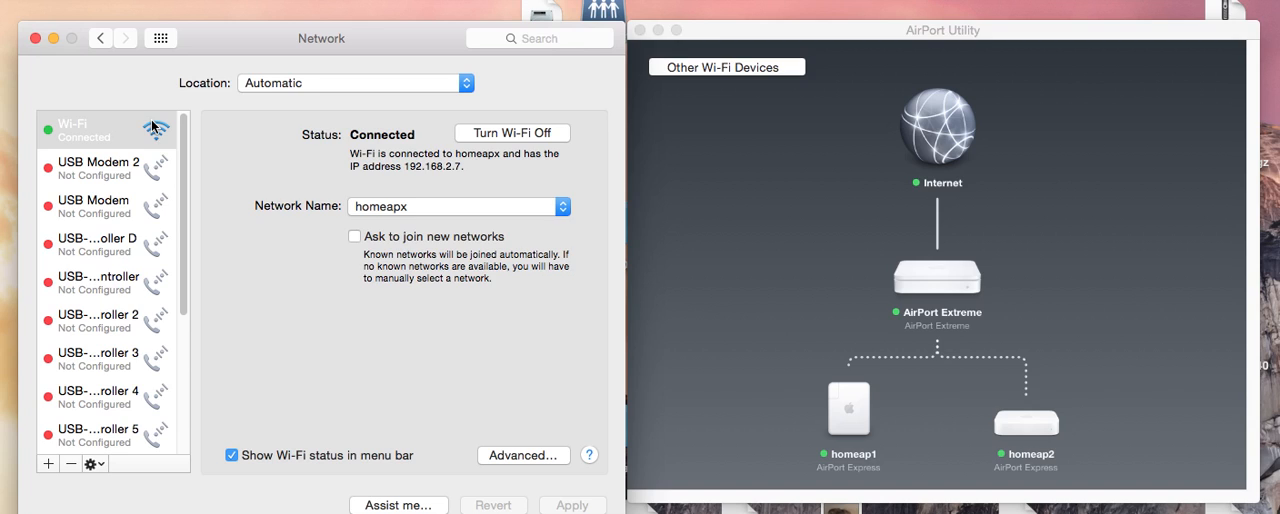
mouse_move(252, 160)
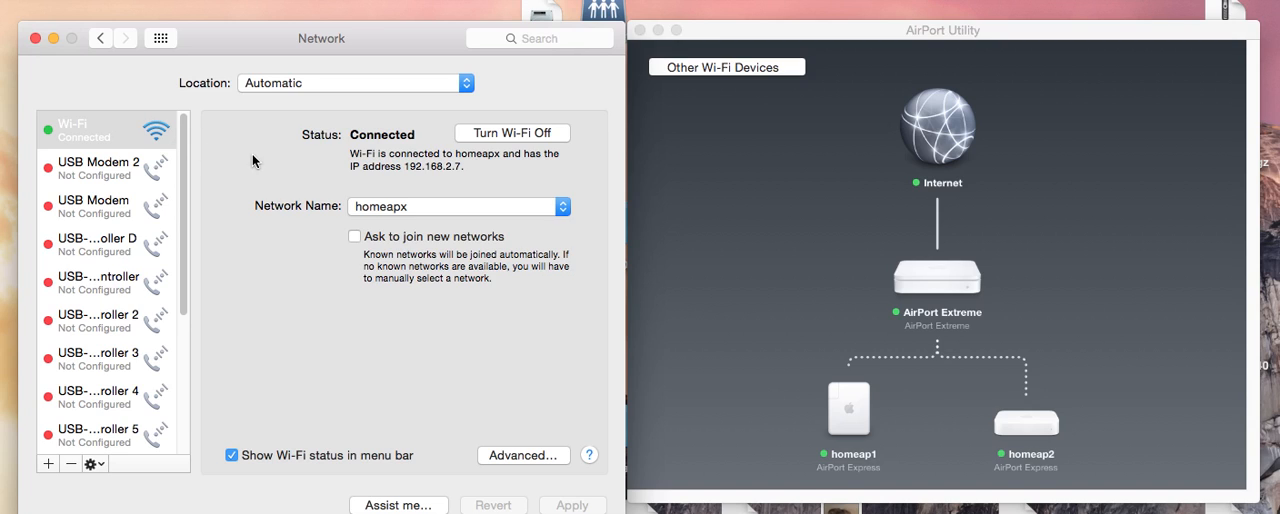
mouse_move(408, 184)
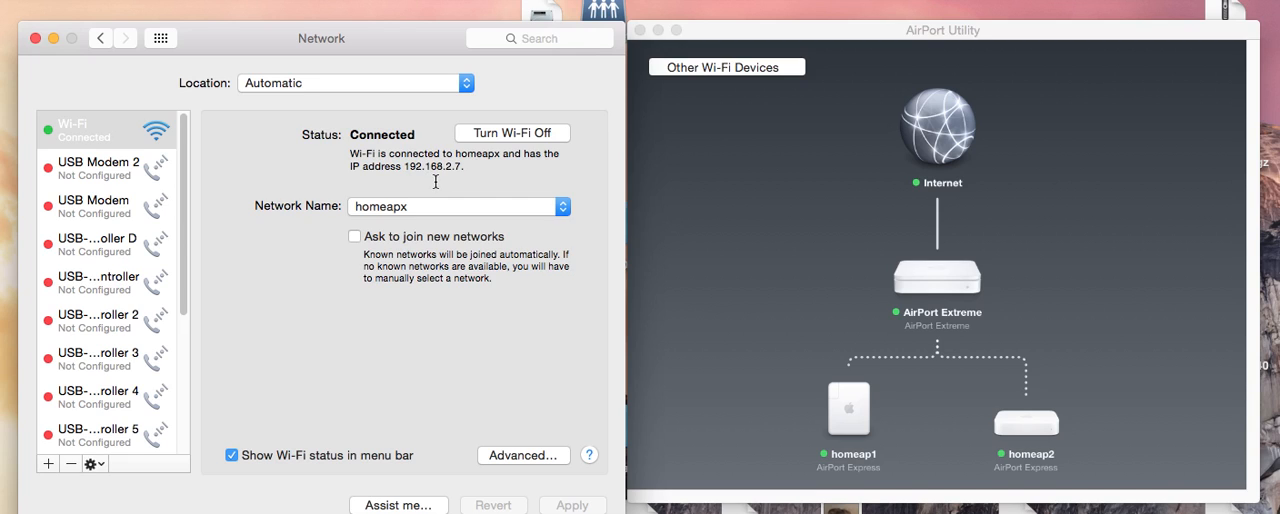
mouse_move(444, 196)
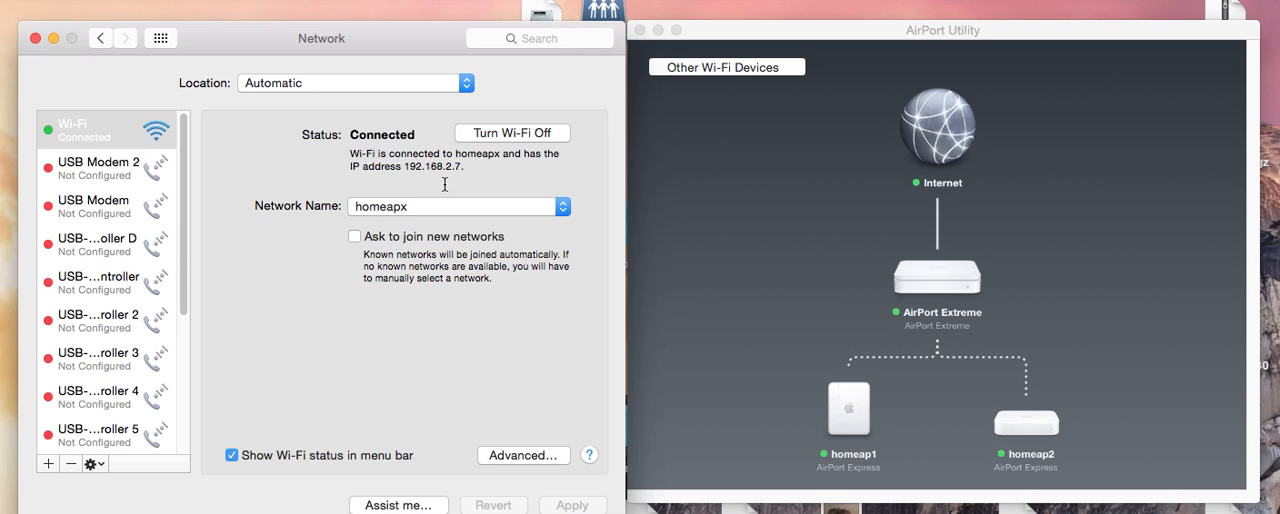
mouse_move(448, 192)
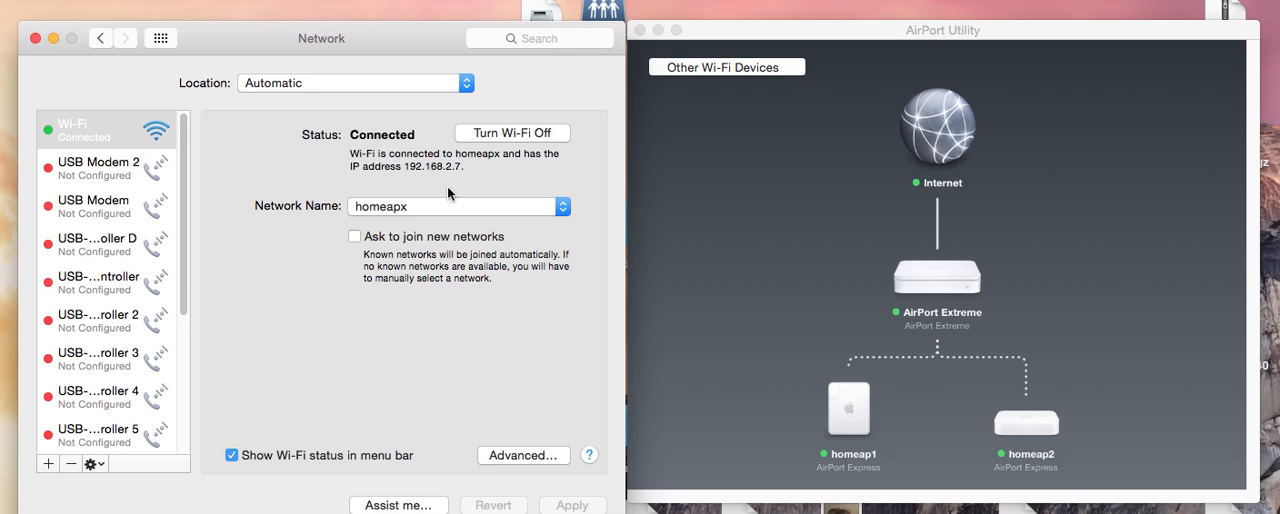
mouse_move(748, 224)
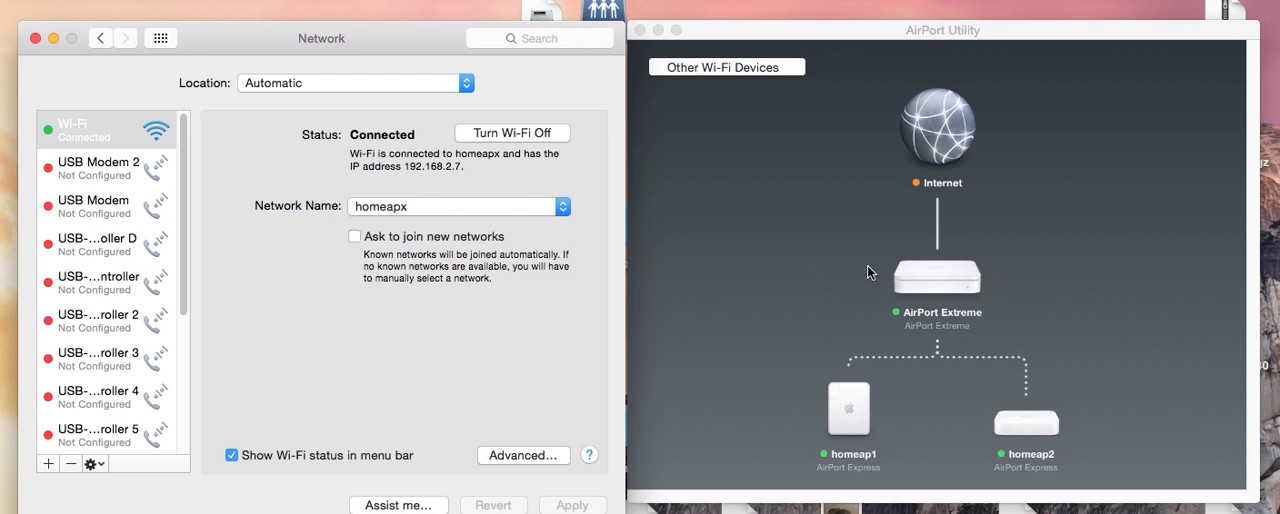
mouse_move(922, 280)
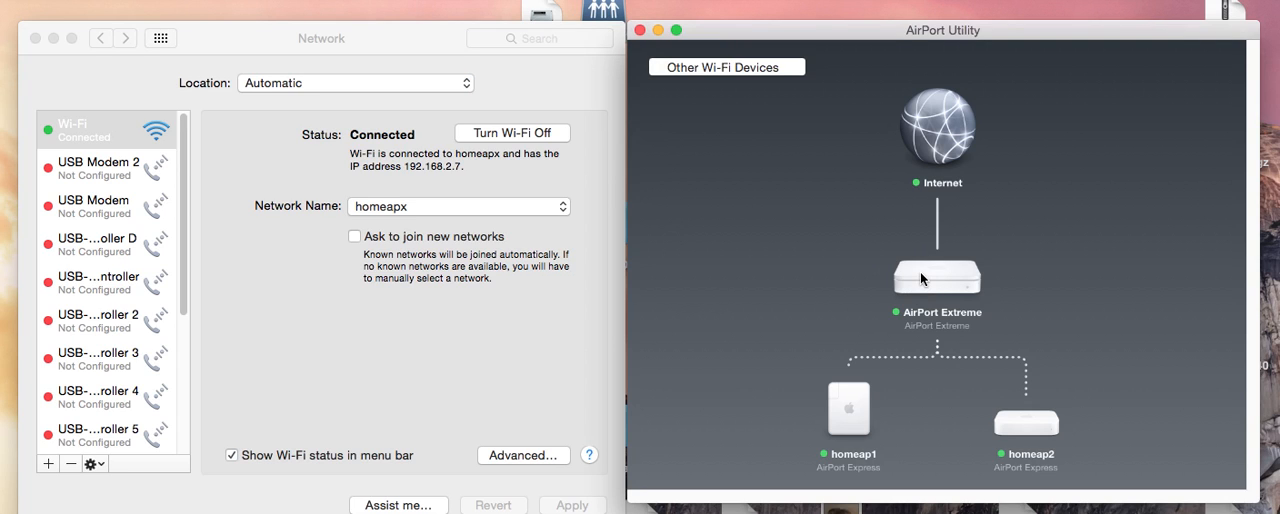
click(936, 276)
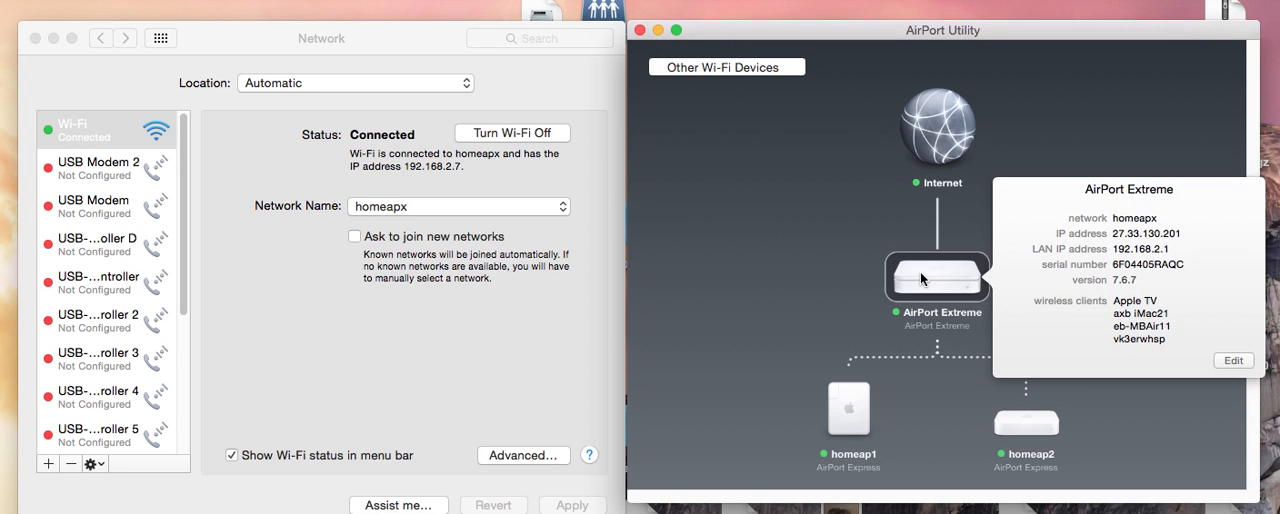
mouse_move(1008, 368)
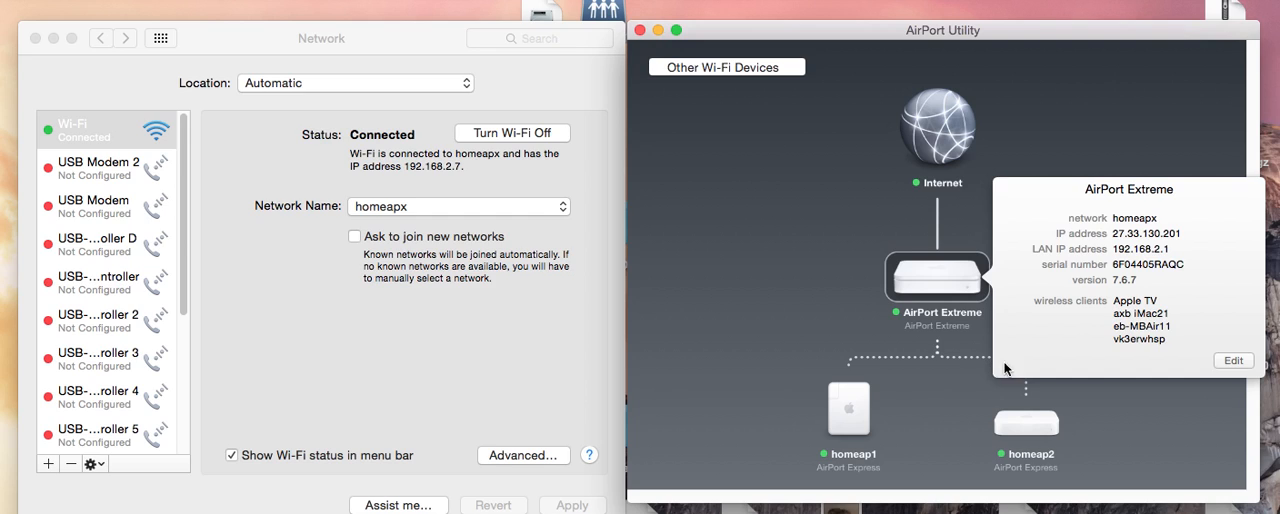
mouse_move(1076, 362)
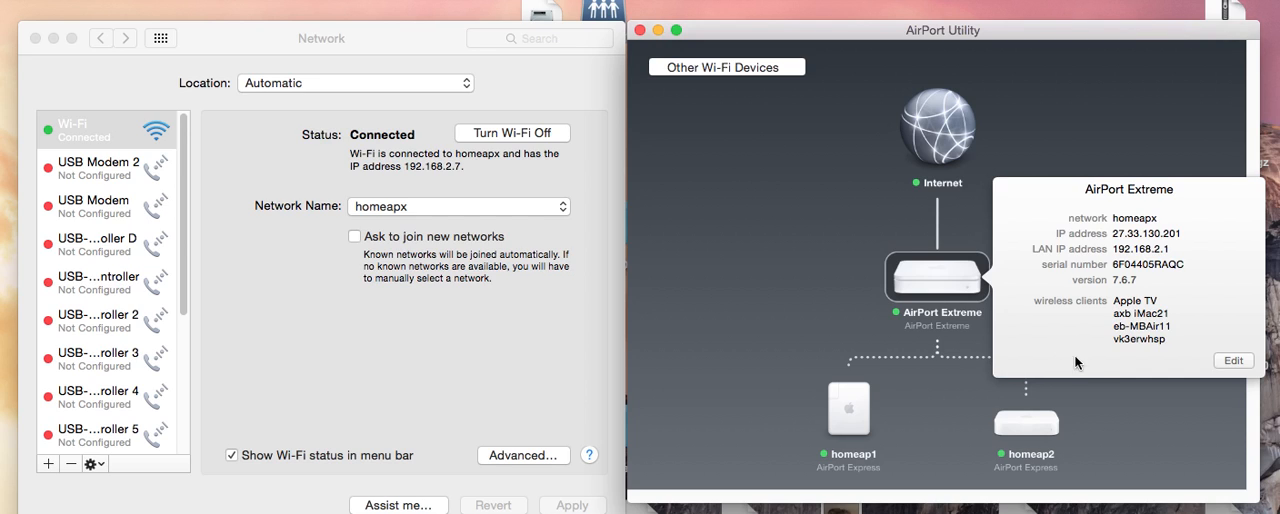
mouse_move(1248, 364)
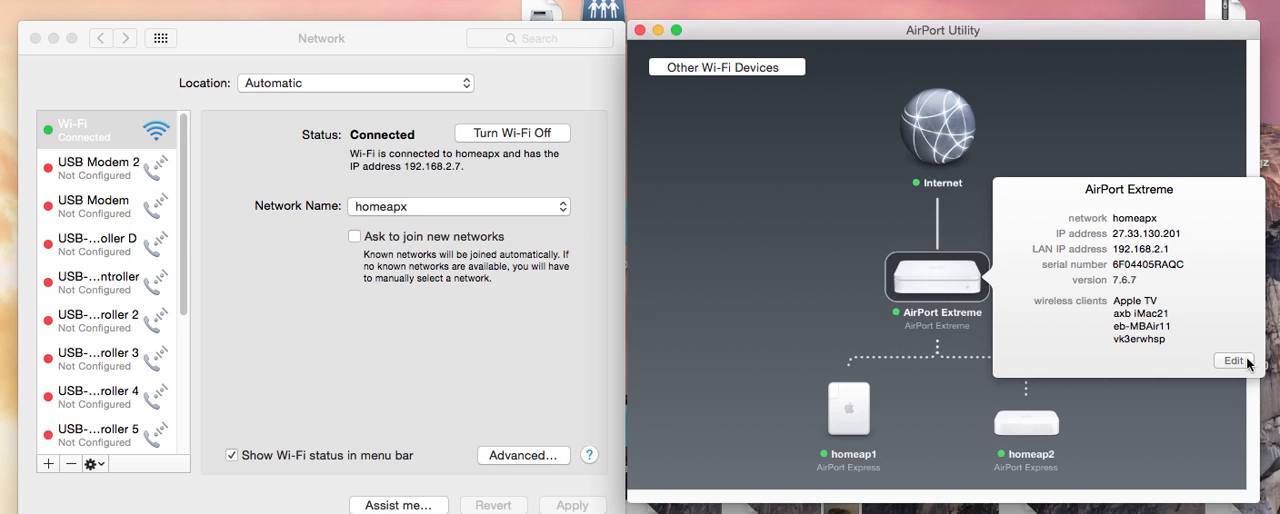
click(1230, 362)
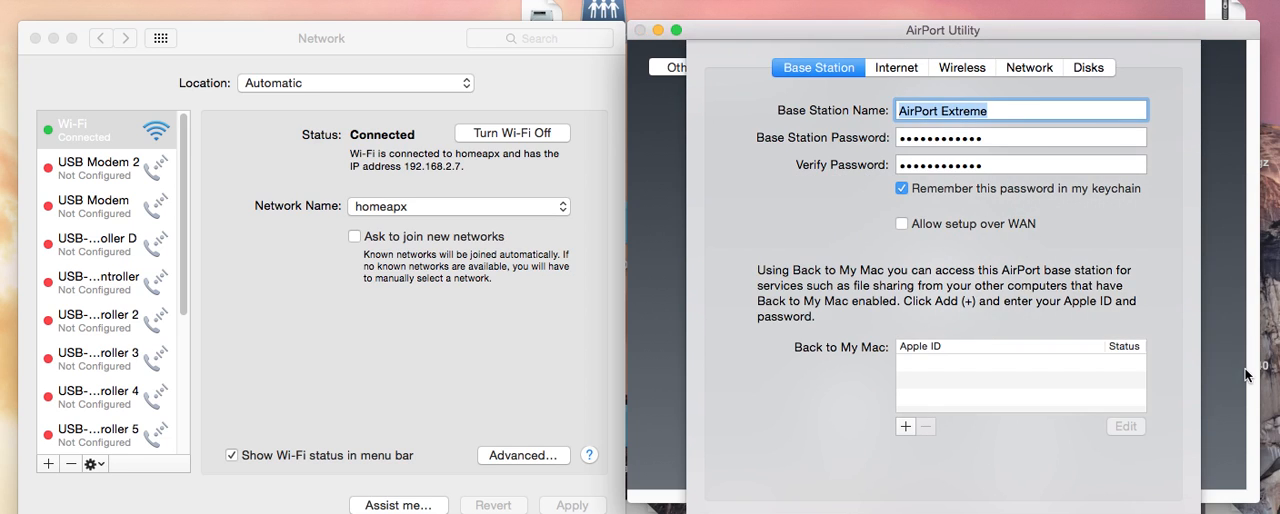
click(1028, 68)
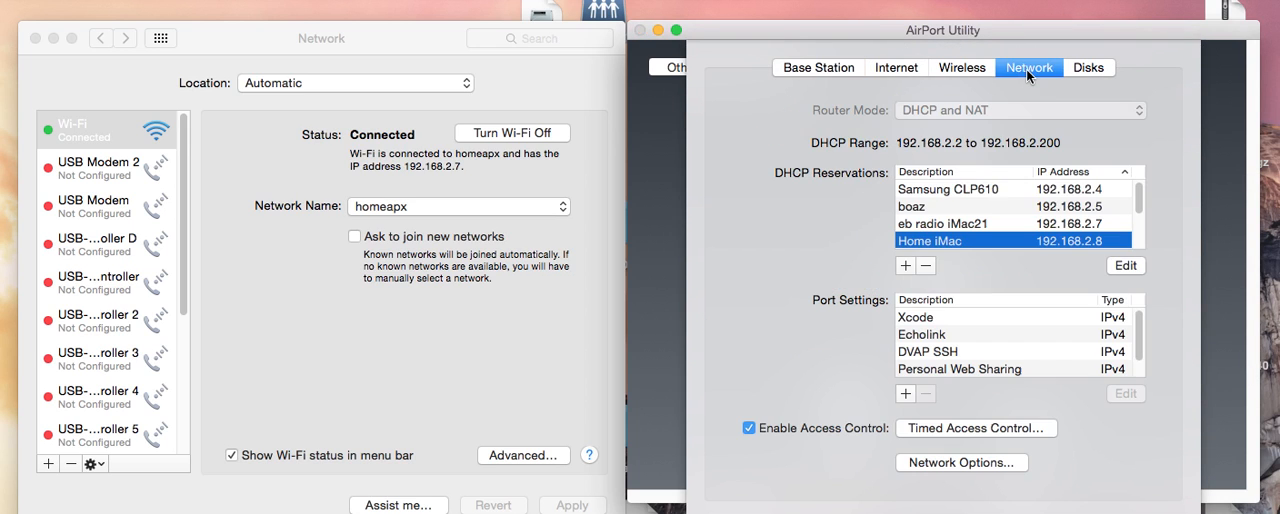
mouse_move(1032, 188)
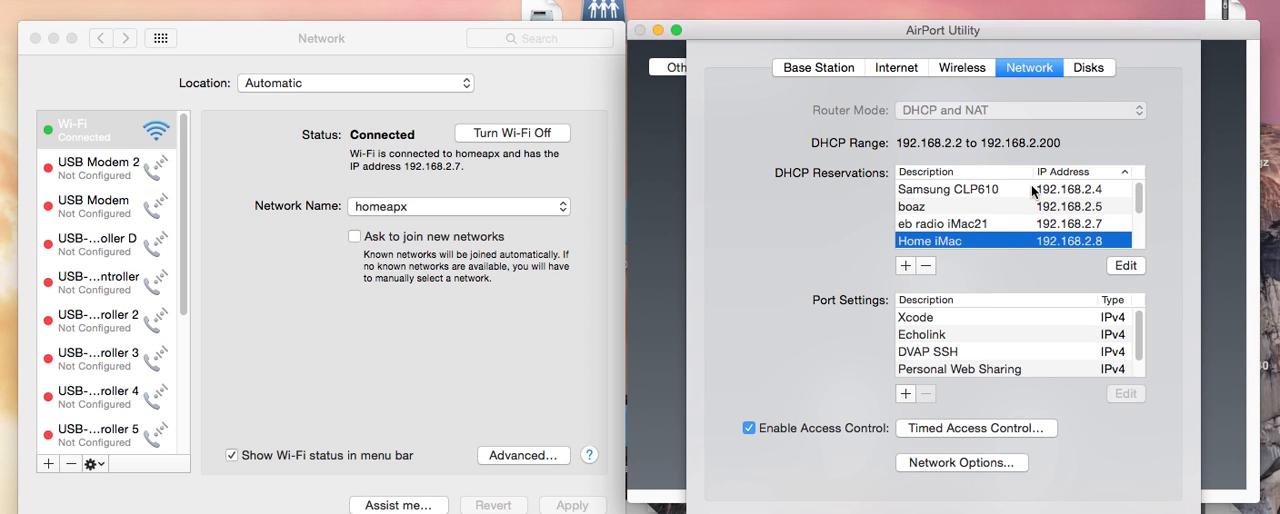
mouse_move(872, 310)
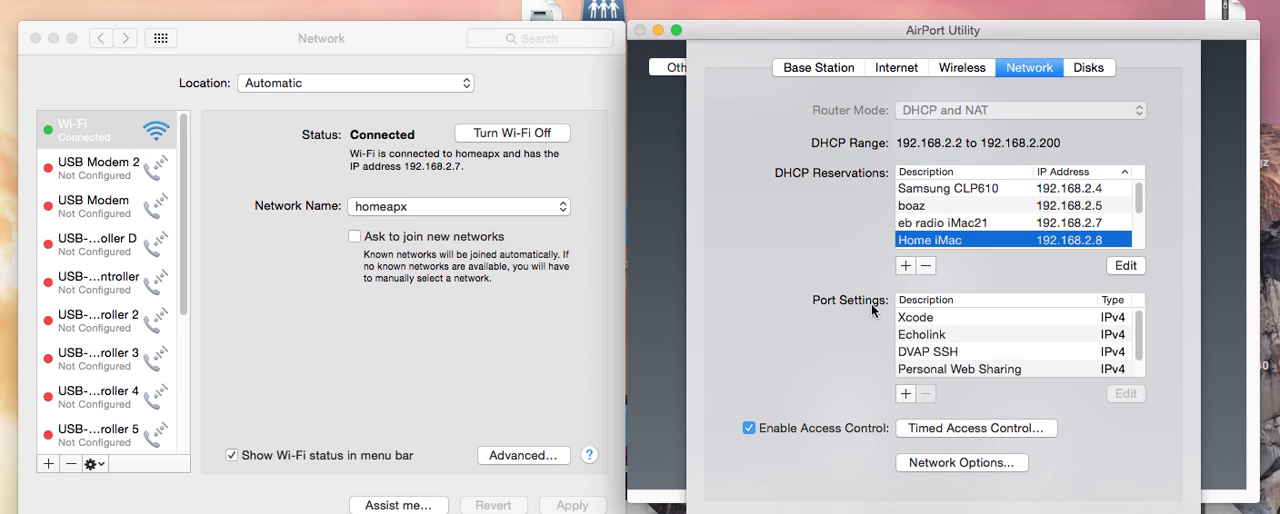
mouse_move(876, 312)
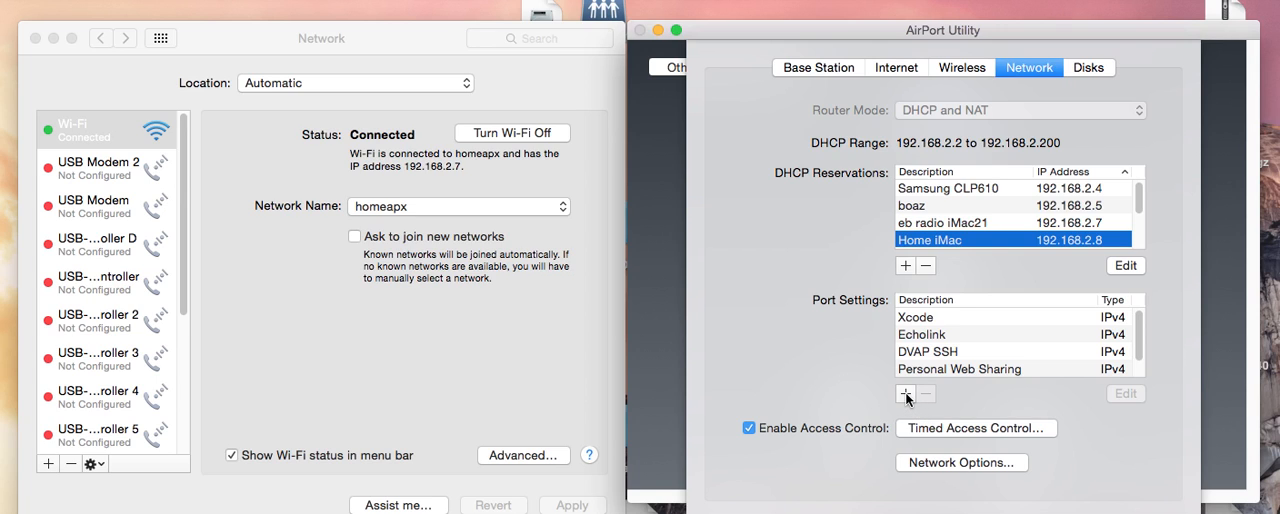
- Add a new port mapping with description EchoLink
click(906, 392)
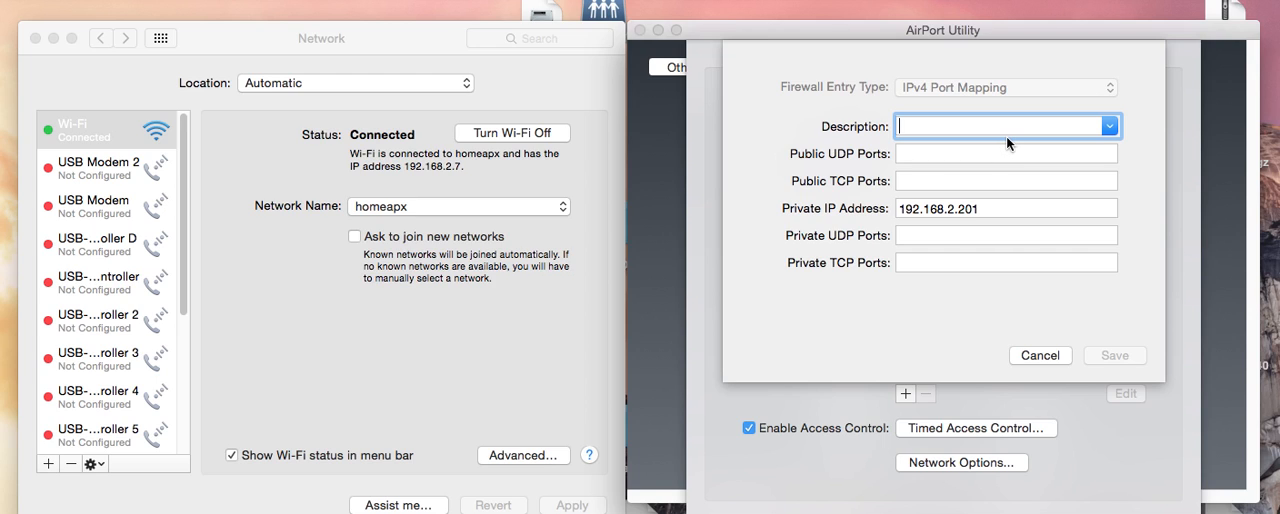
text(Ech)
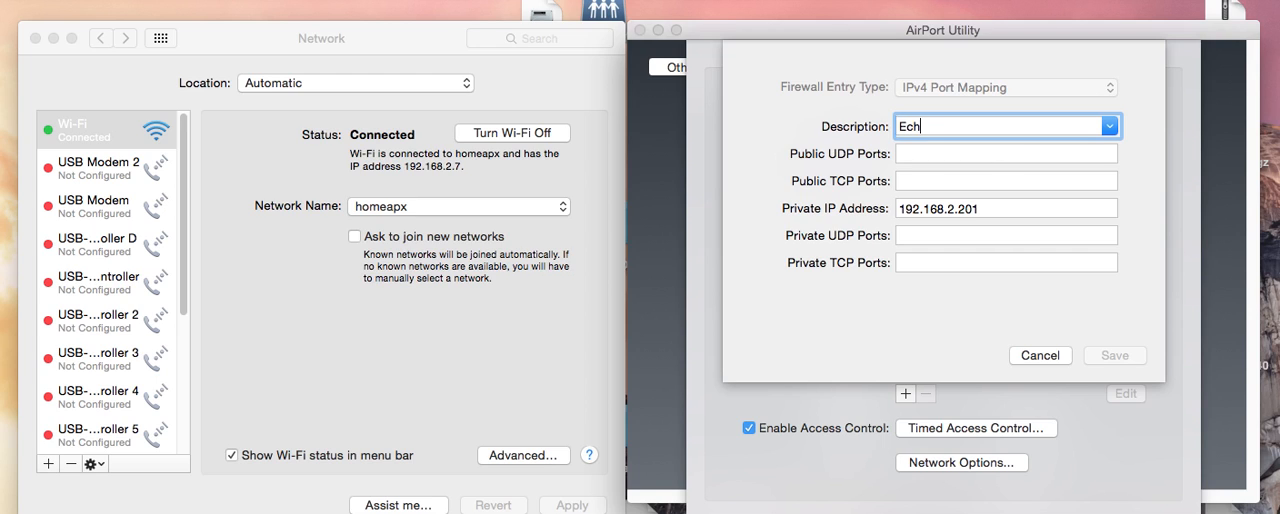
text(oLink)
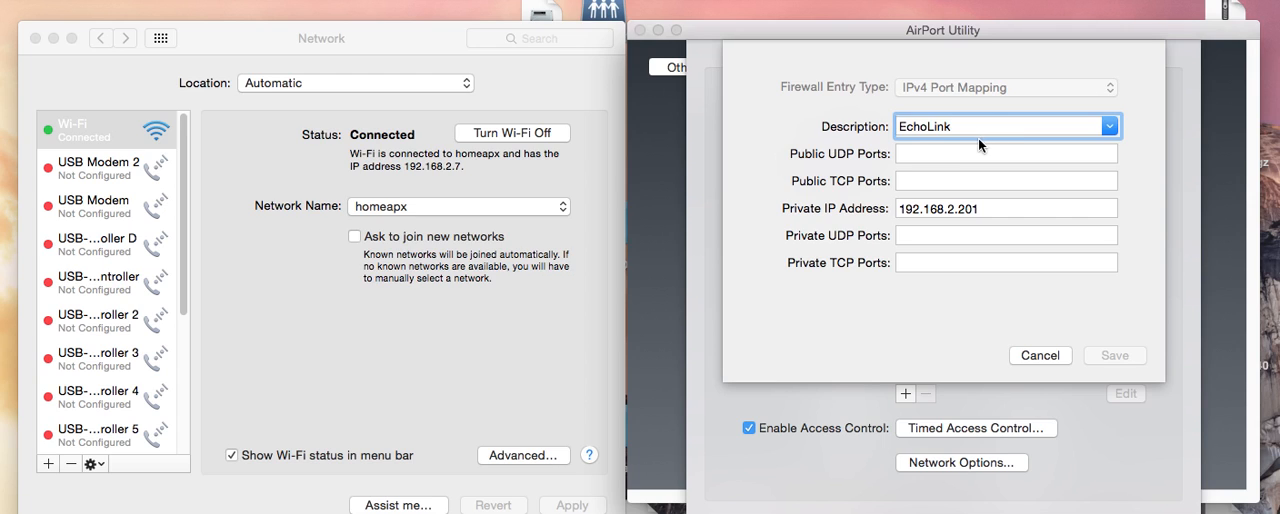
- Set the EchoLink mapping's private IP address to 192.168.2.7
click(1004, 152)
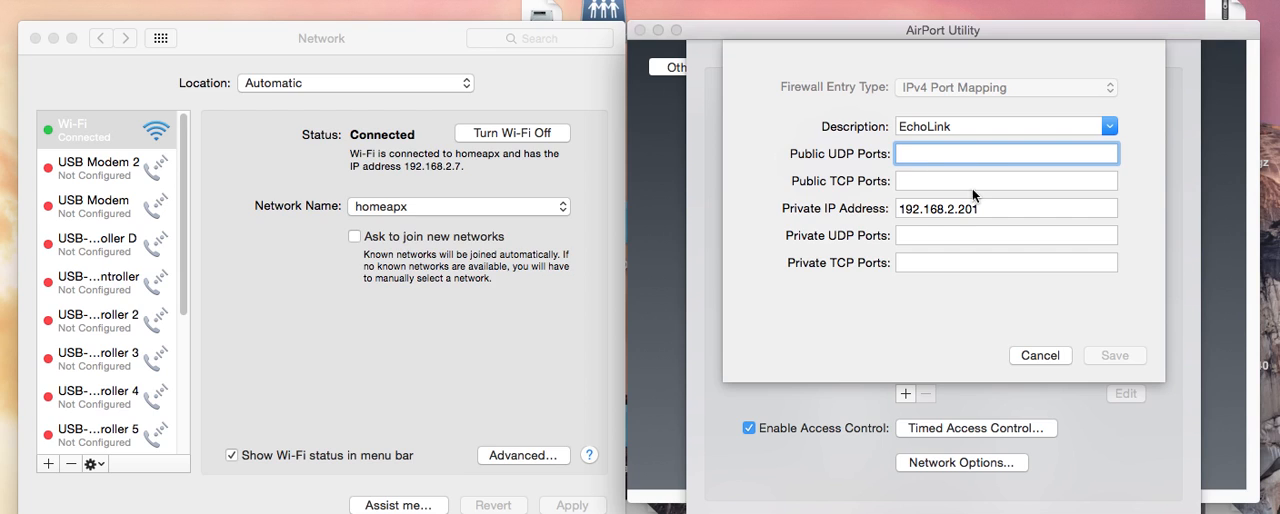
mouse_move(1014, 220)
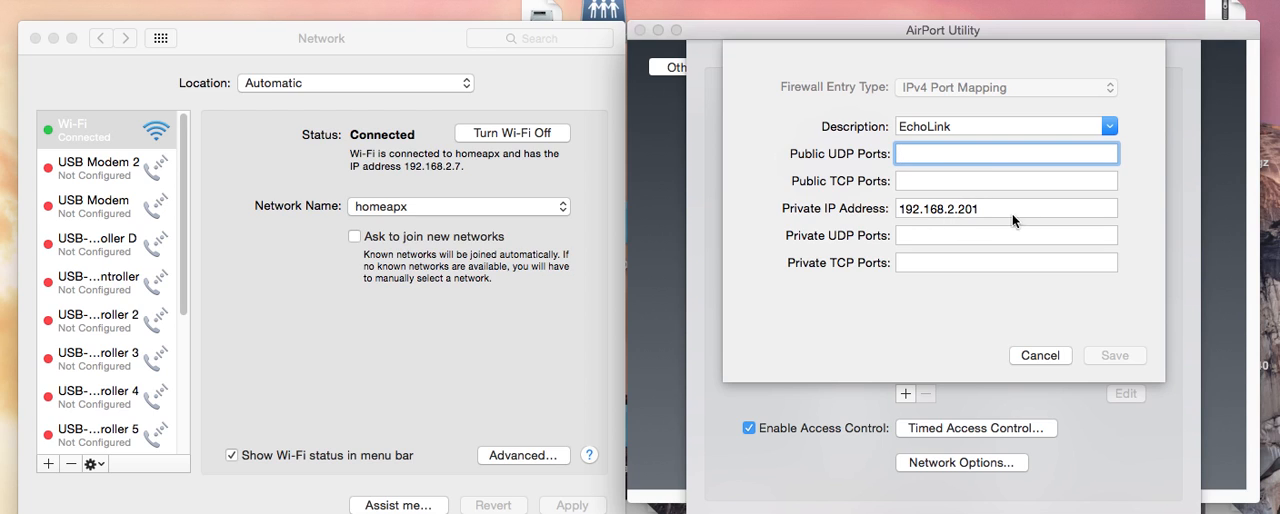
click(1008, 208)
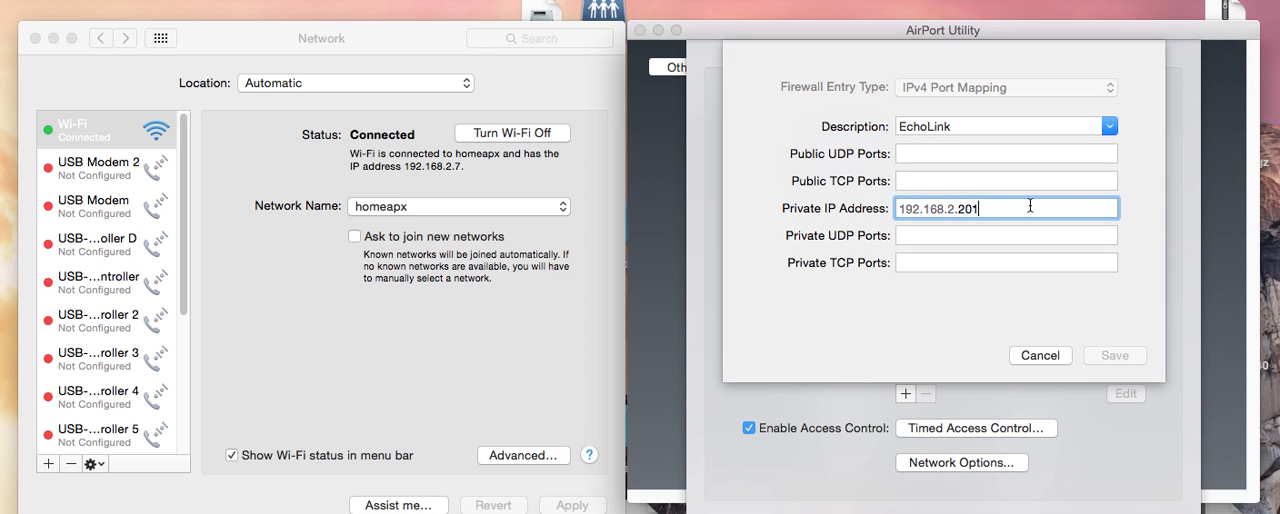
text(192.168.2.7)
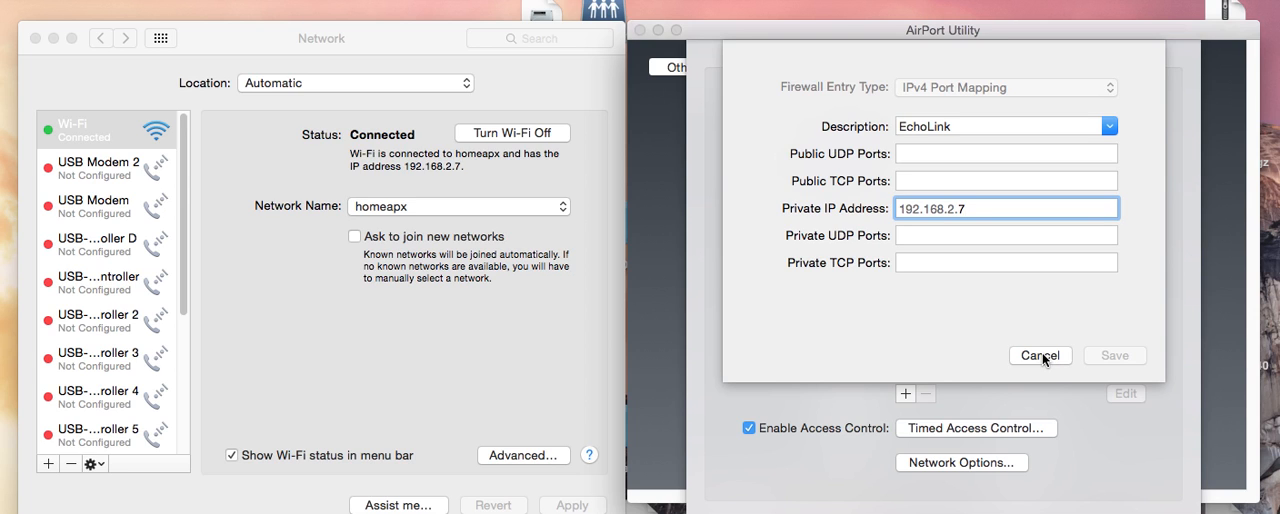
- Keep the existing Echolink entry mapping UDP 5198,5199 to 192.168.2.7, discarding the duplicate
click(1040, 356)
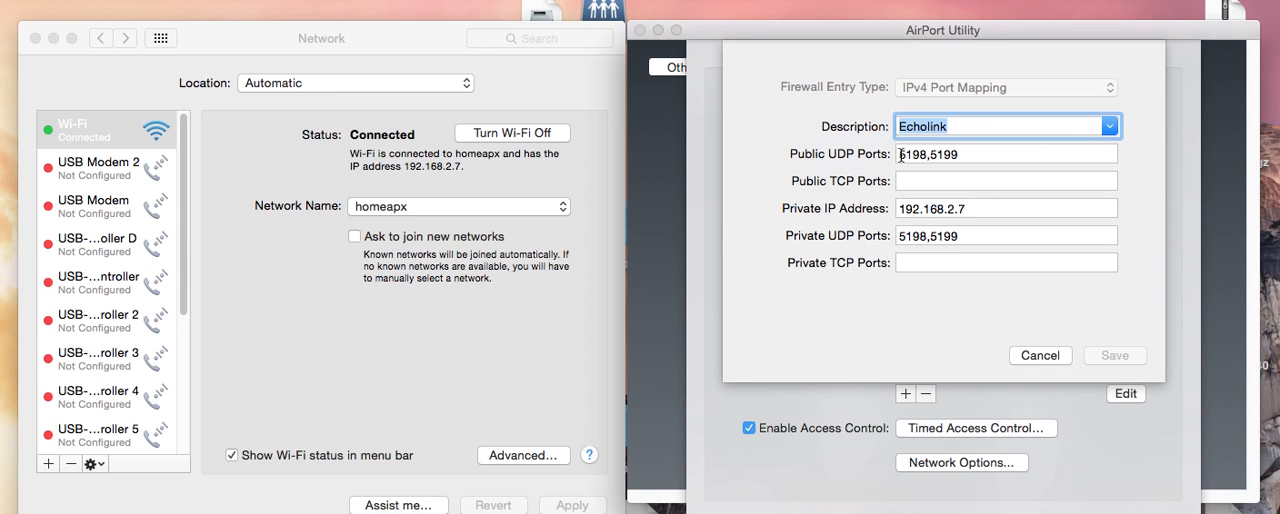
mouse_move(848, 158)
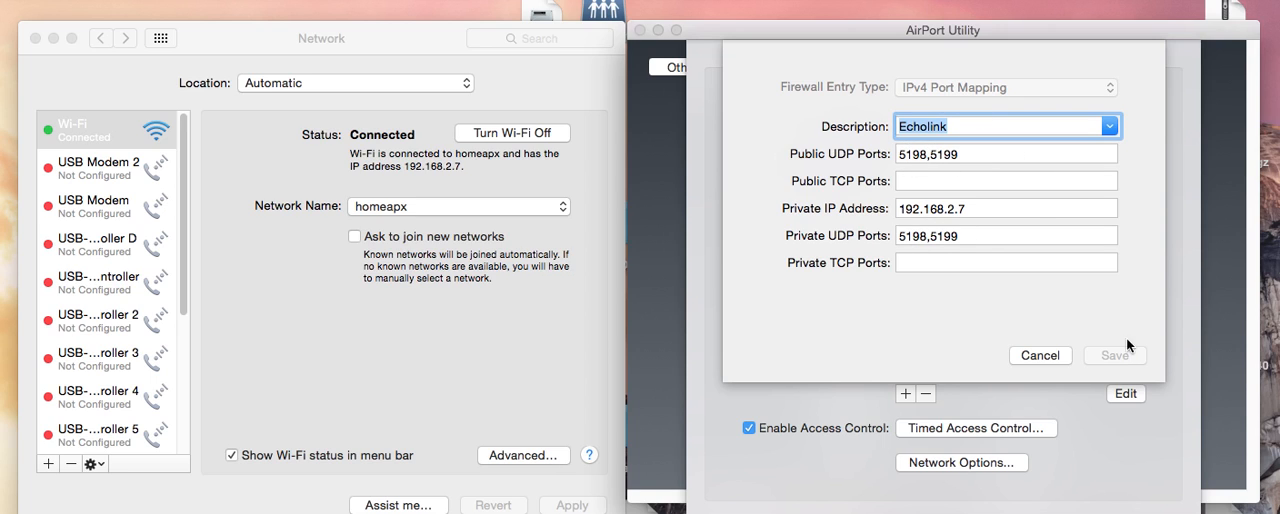
mouse_move(1070, 456)
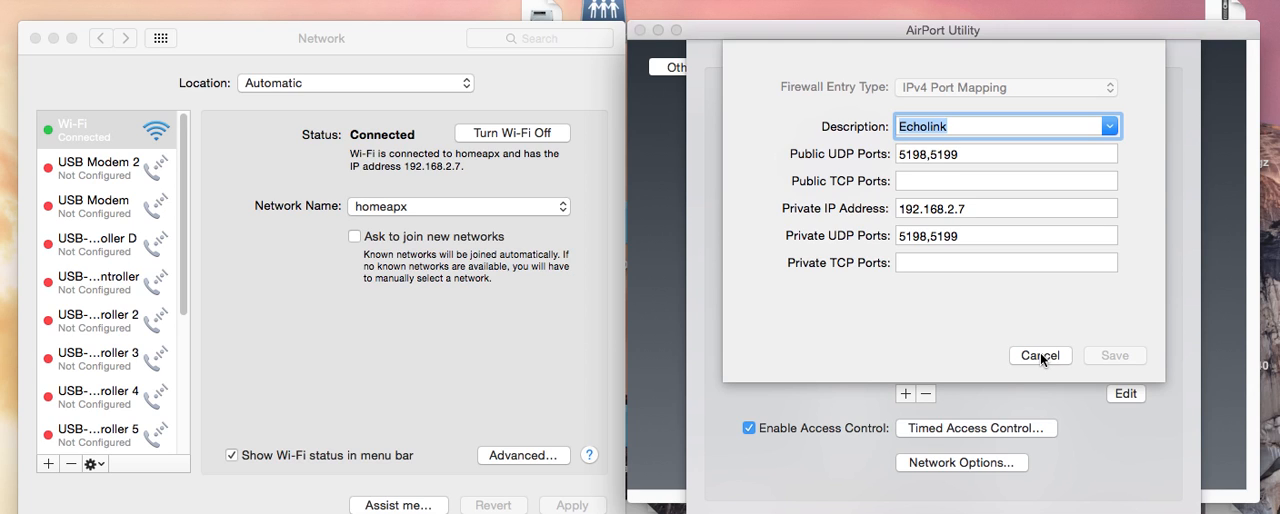
click(1040, 356)
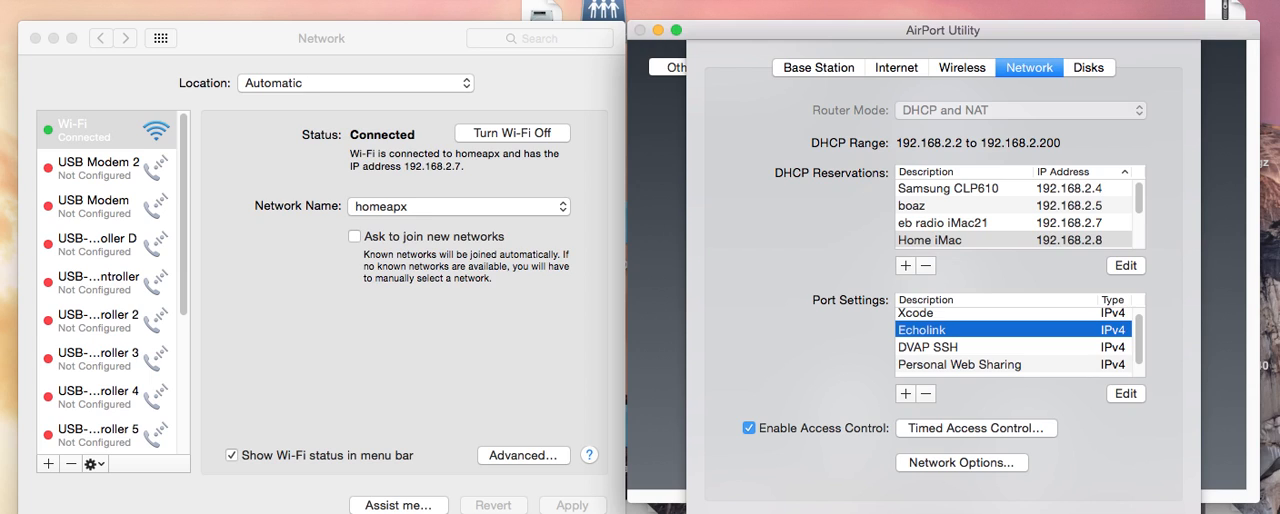
mouse_move(574, 284)
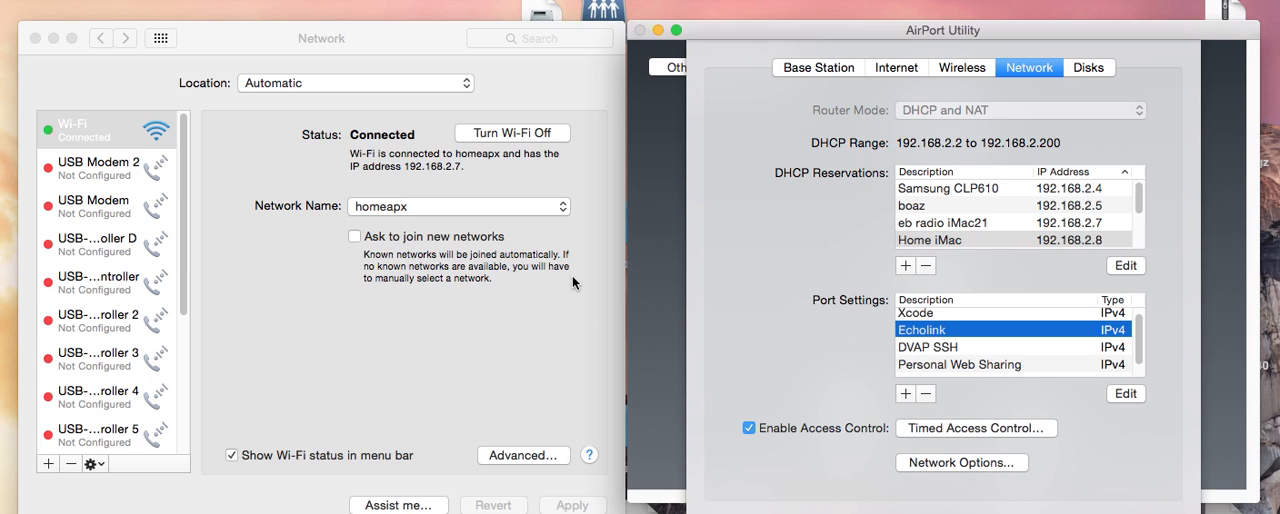
mouse_move(932, 440)
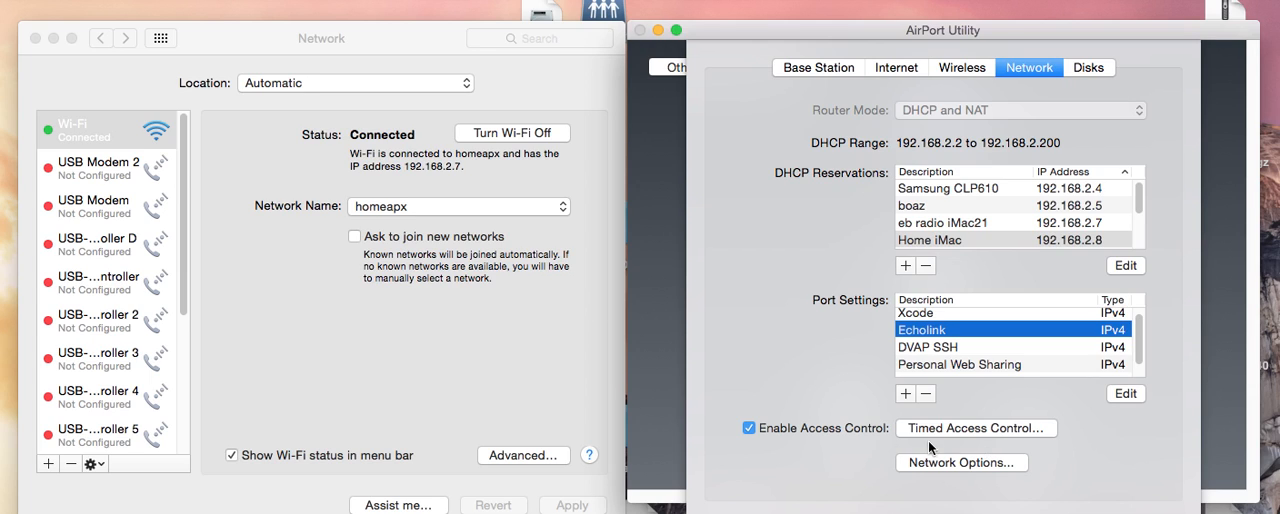
mouse_move(660, 200)
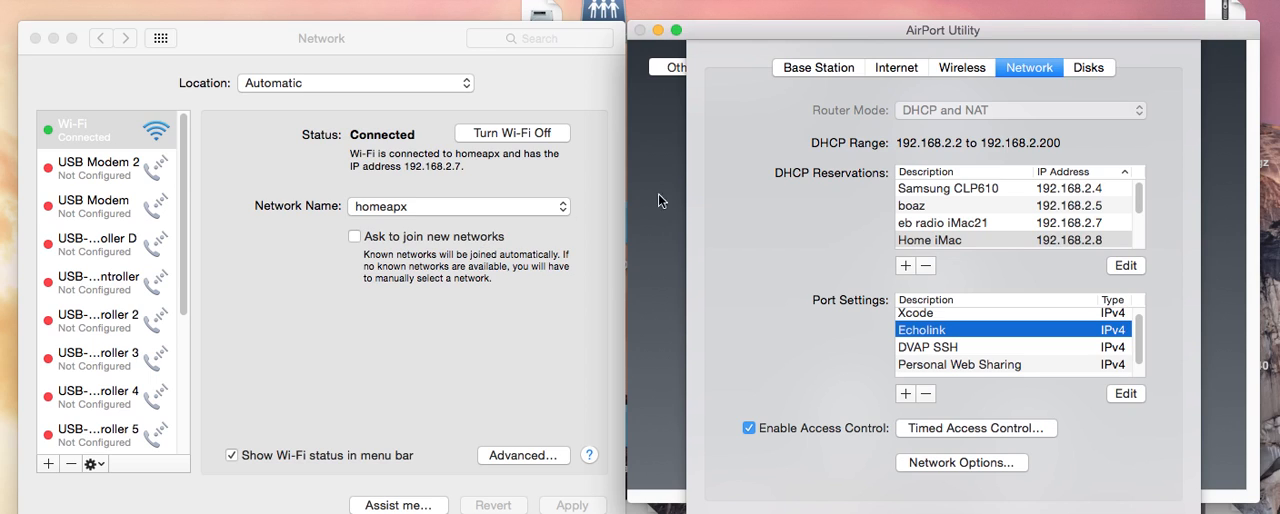